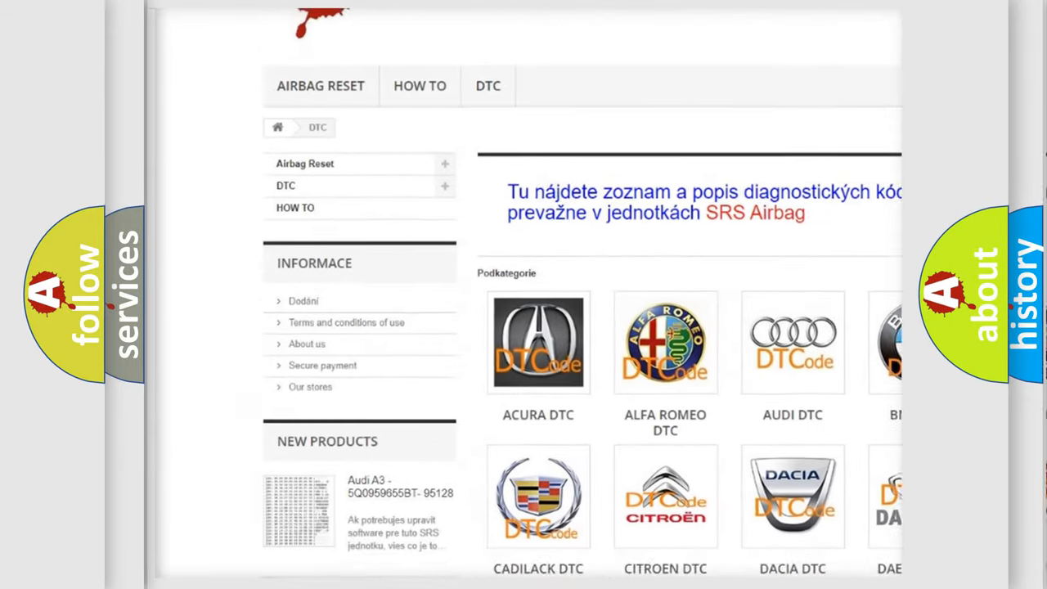
scroll(down, 3)
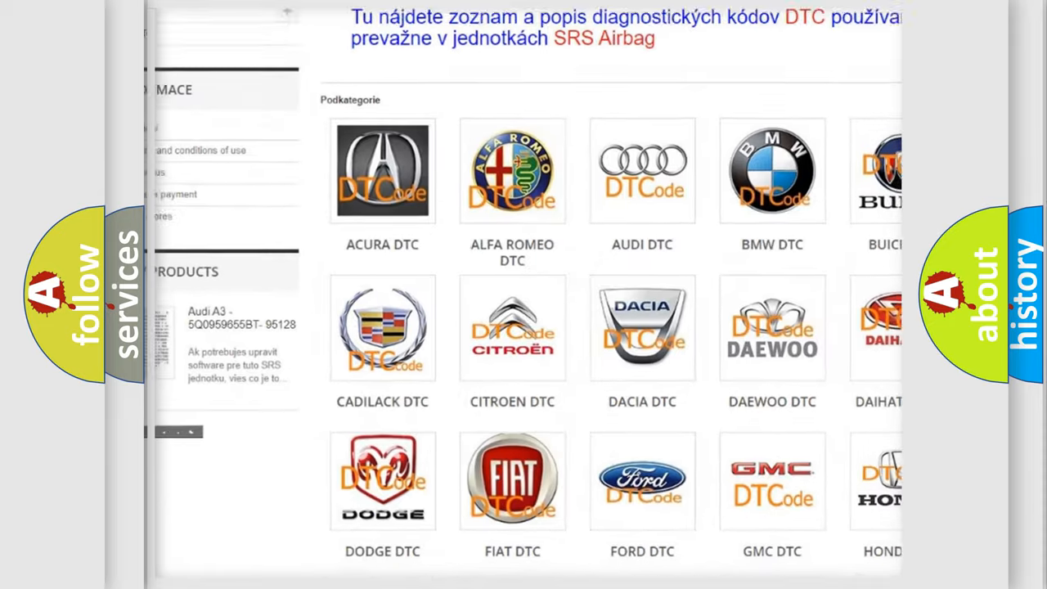
scroll(down, 3)
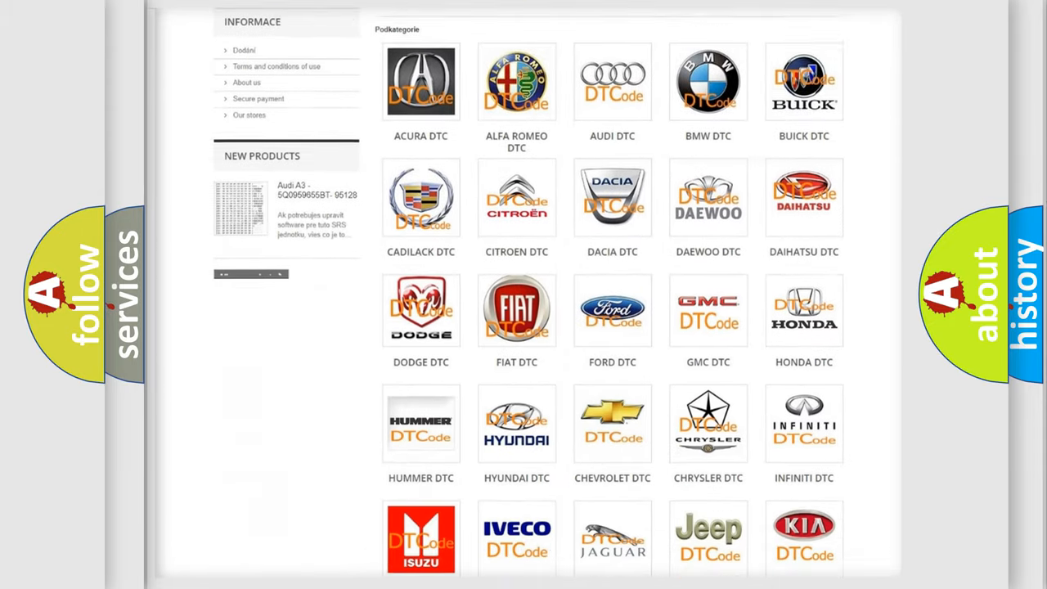
scroll(down, 3)
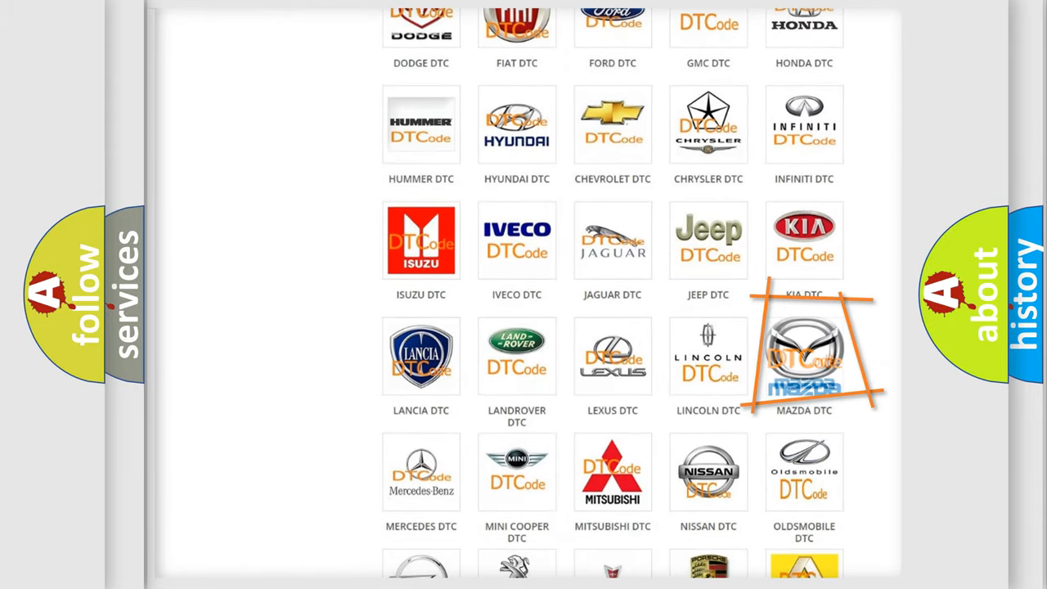